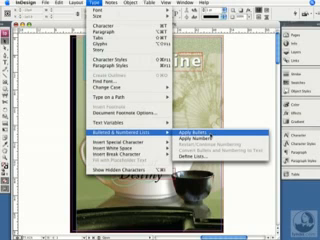
pyautogui.moveTo(204, 132)
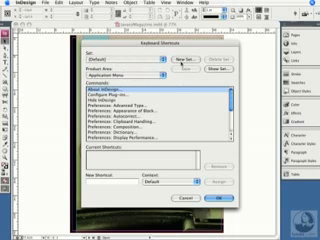
pyautogui.click(228, 60)
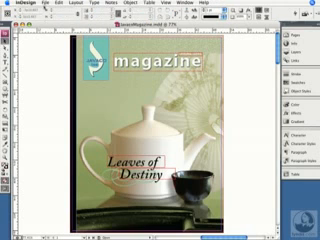
pyautogui.click(16, 8)
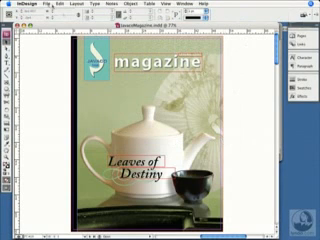
pyautogui.click(40, 12)
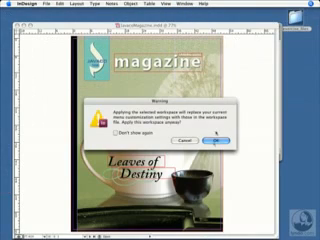
# Step: Dismiss the warning alert so the magazine cover layout is visible again
pyautogui.click(212, 144)
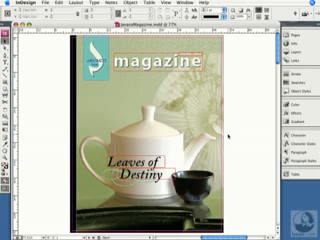
pyautogui.moveTo(232, 132)
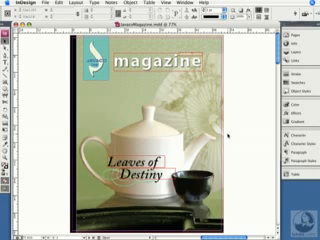